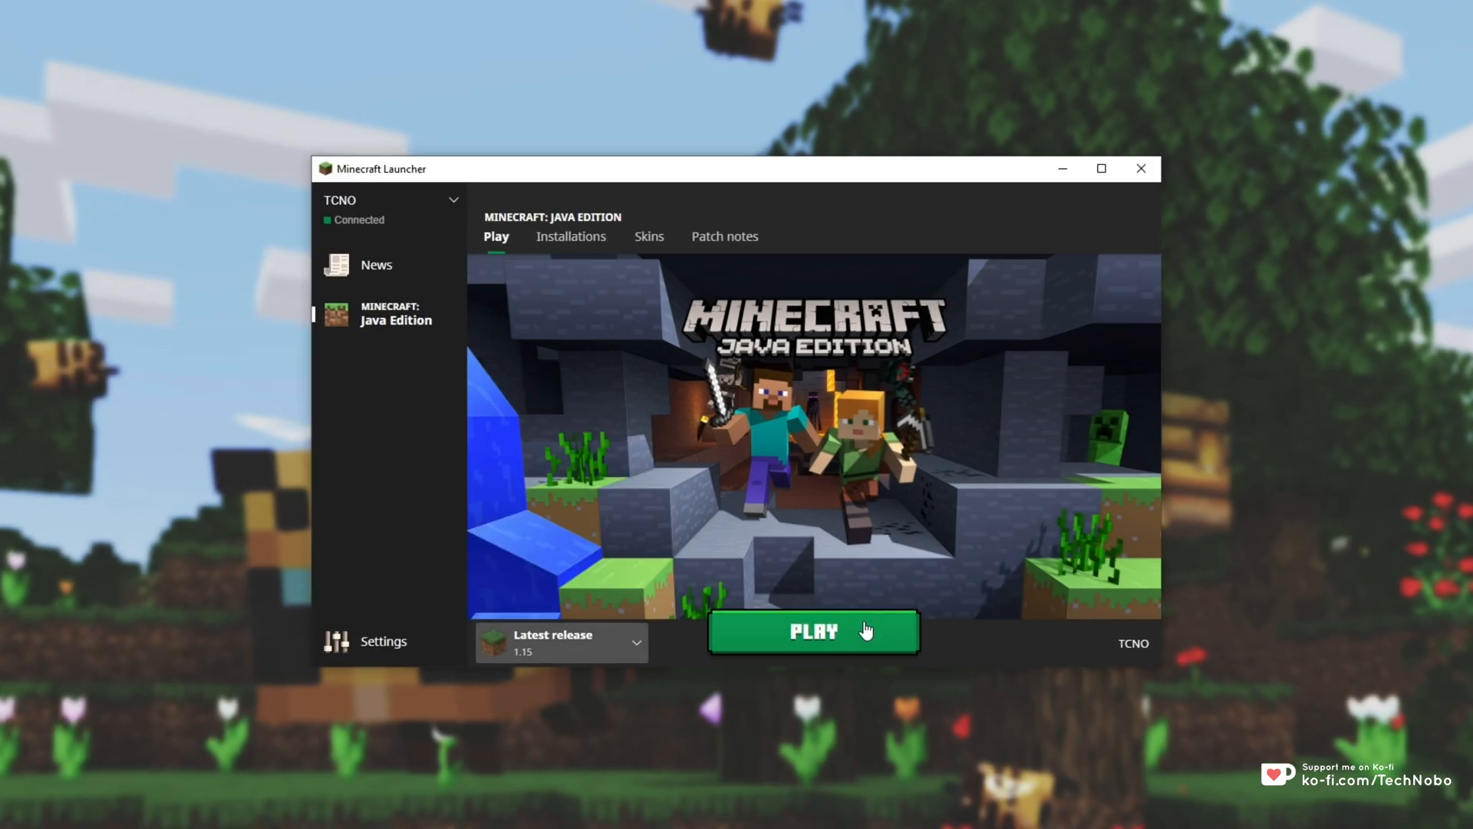
Step: Start Minecraft Java Edition 1.15 (Latest release) from the launcher's PLAY button
left_click(812, 631)
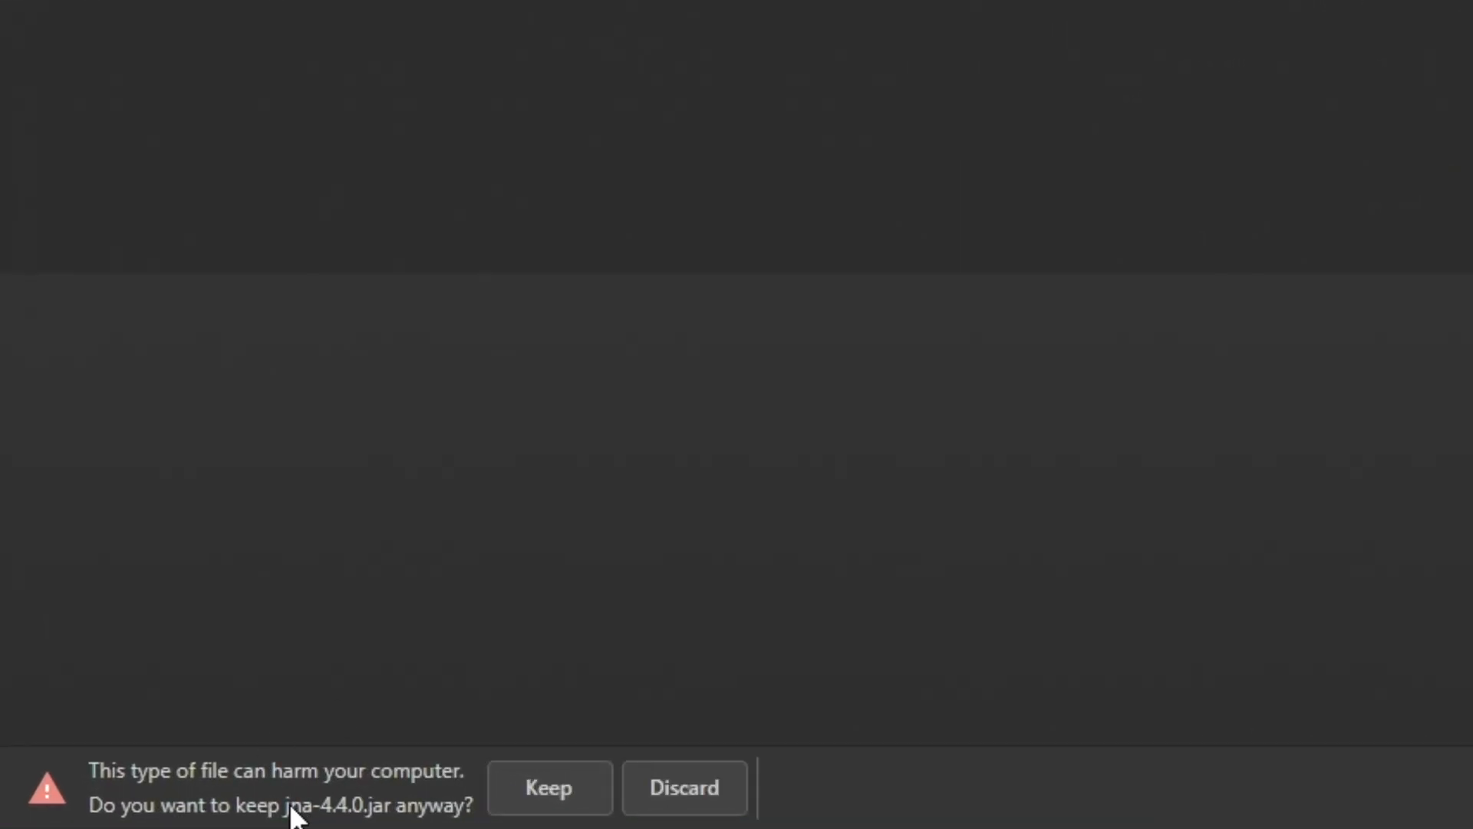
mouse_move(400, 783)
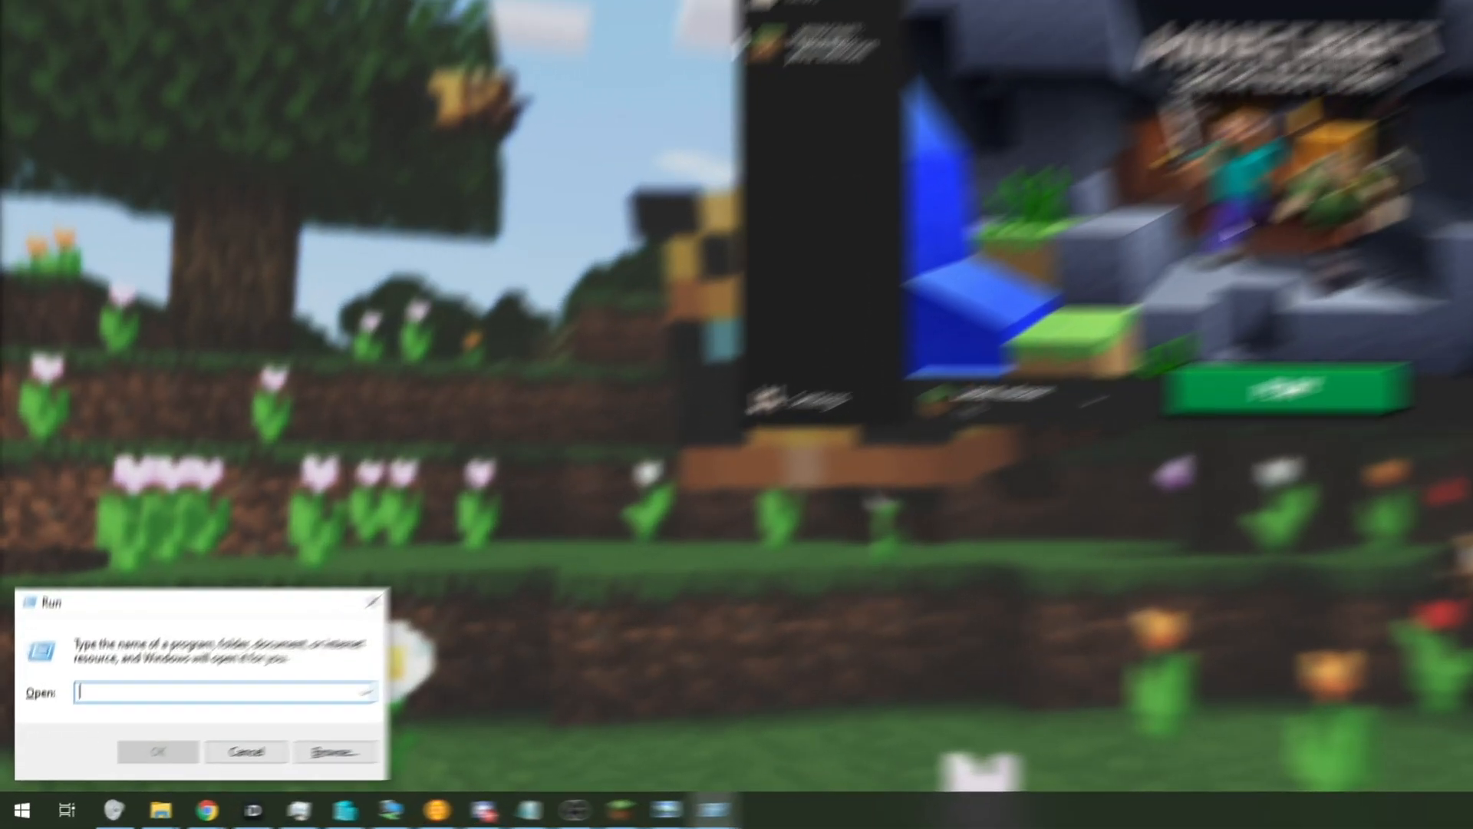
Step: Enter %appdata% in the Run box to reach the AppData folder
type("%appda")
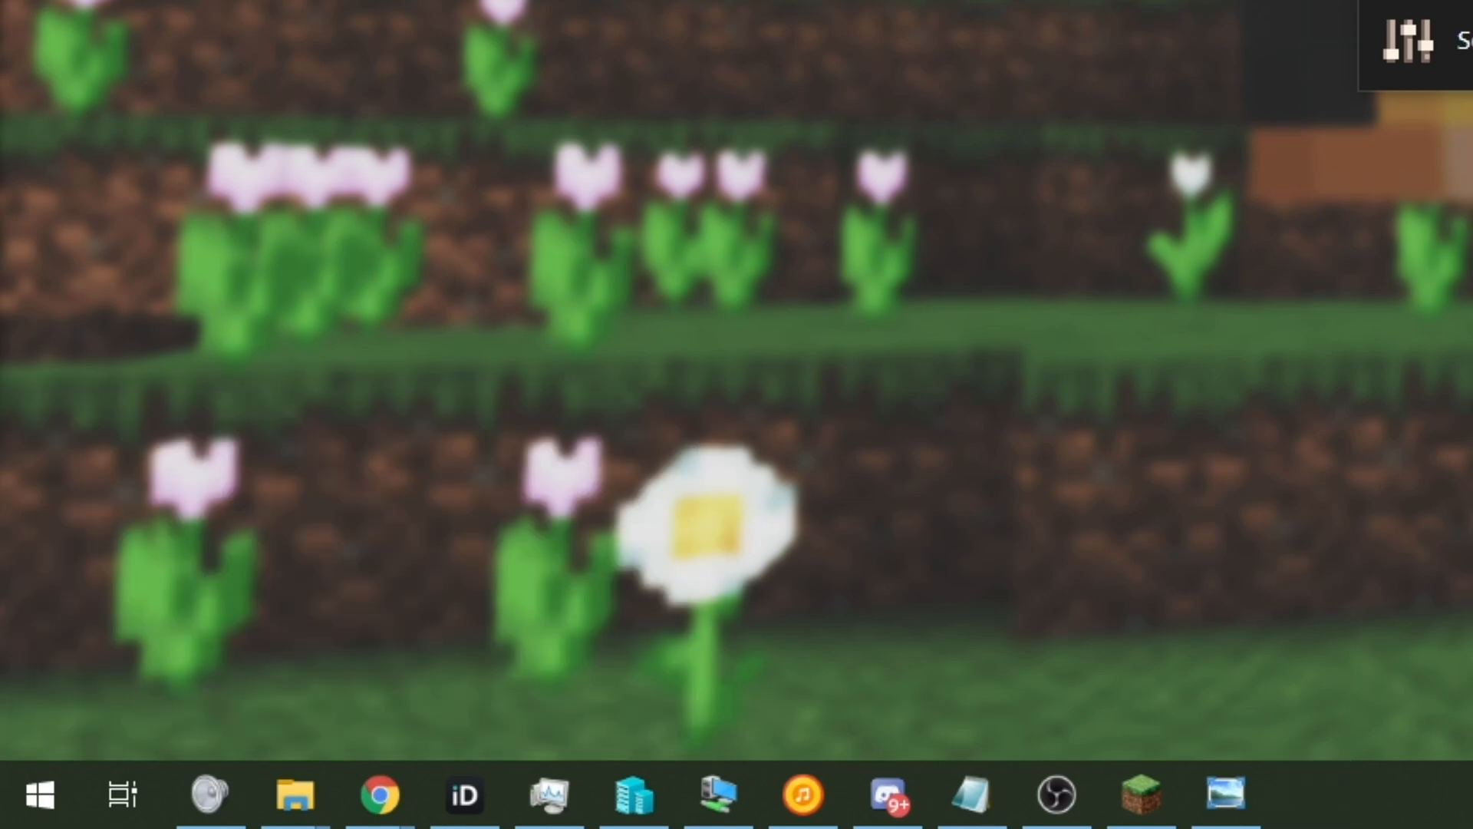
Step: Go into Roaming > .minecraft and on into its libraries folders
left_click(295, 794)
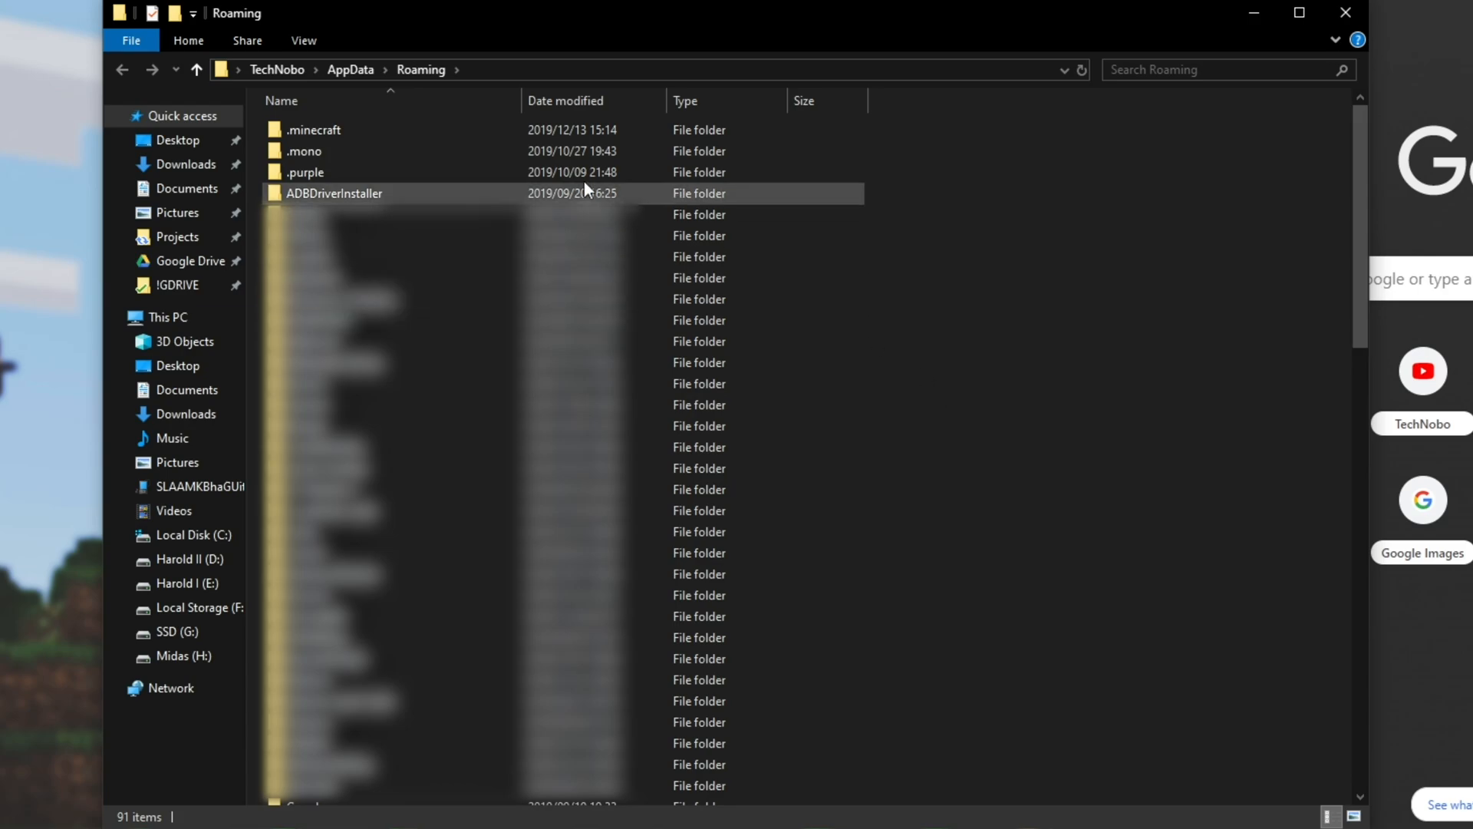
double_click(312, 129)
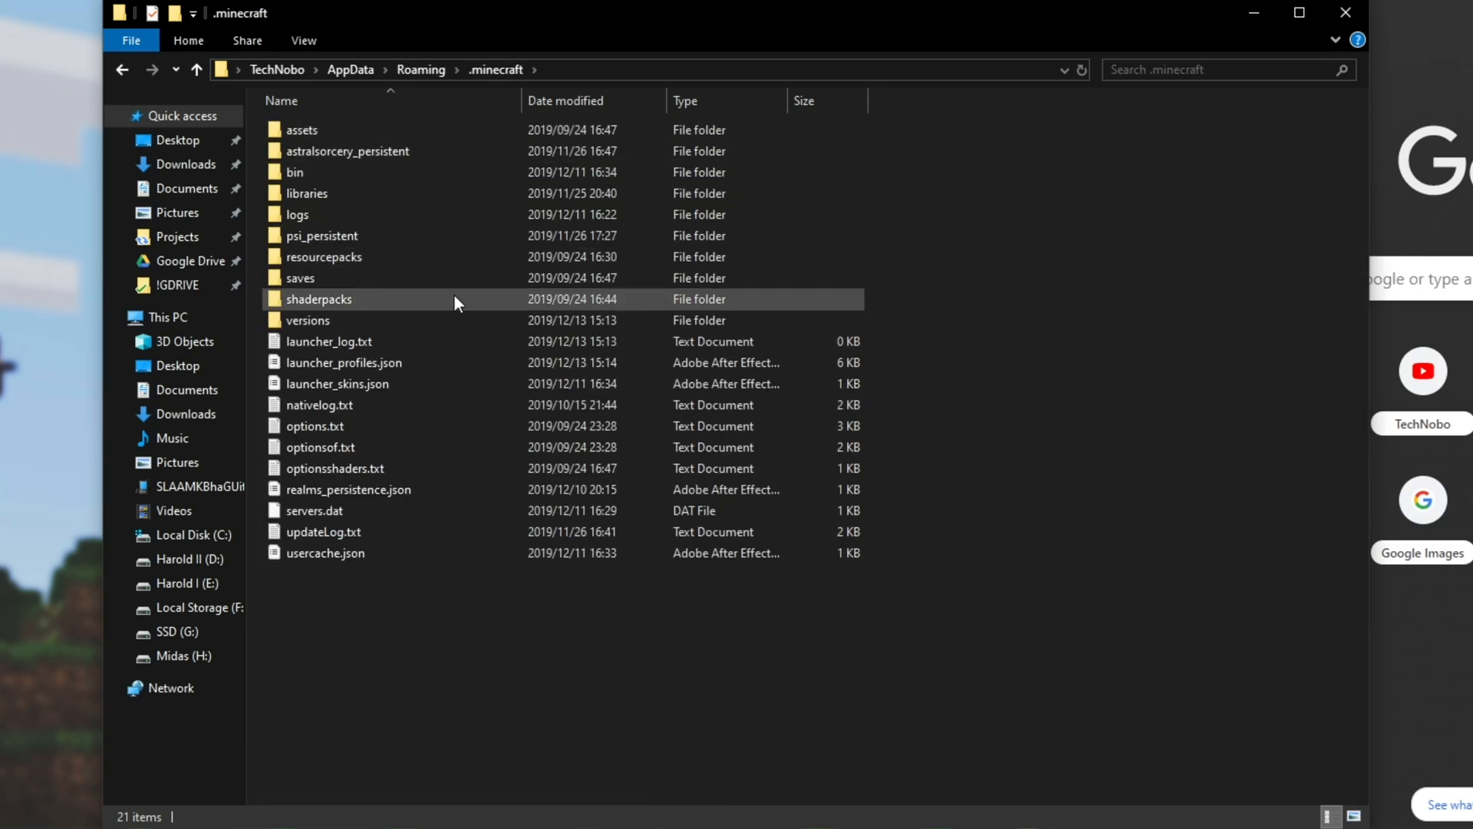
left_click(328, 215)
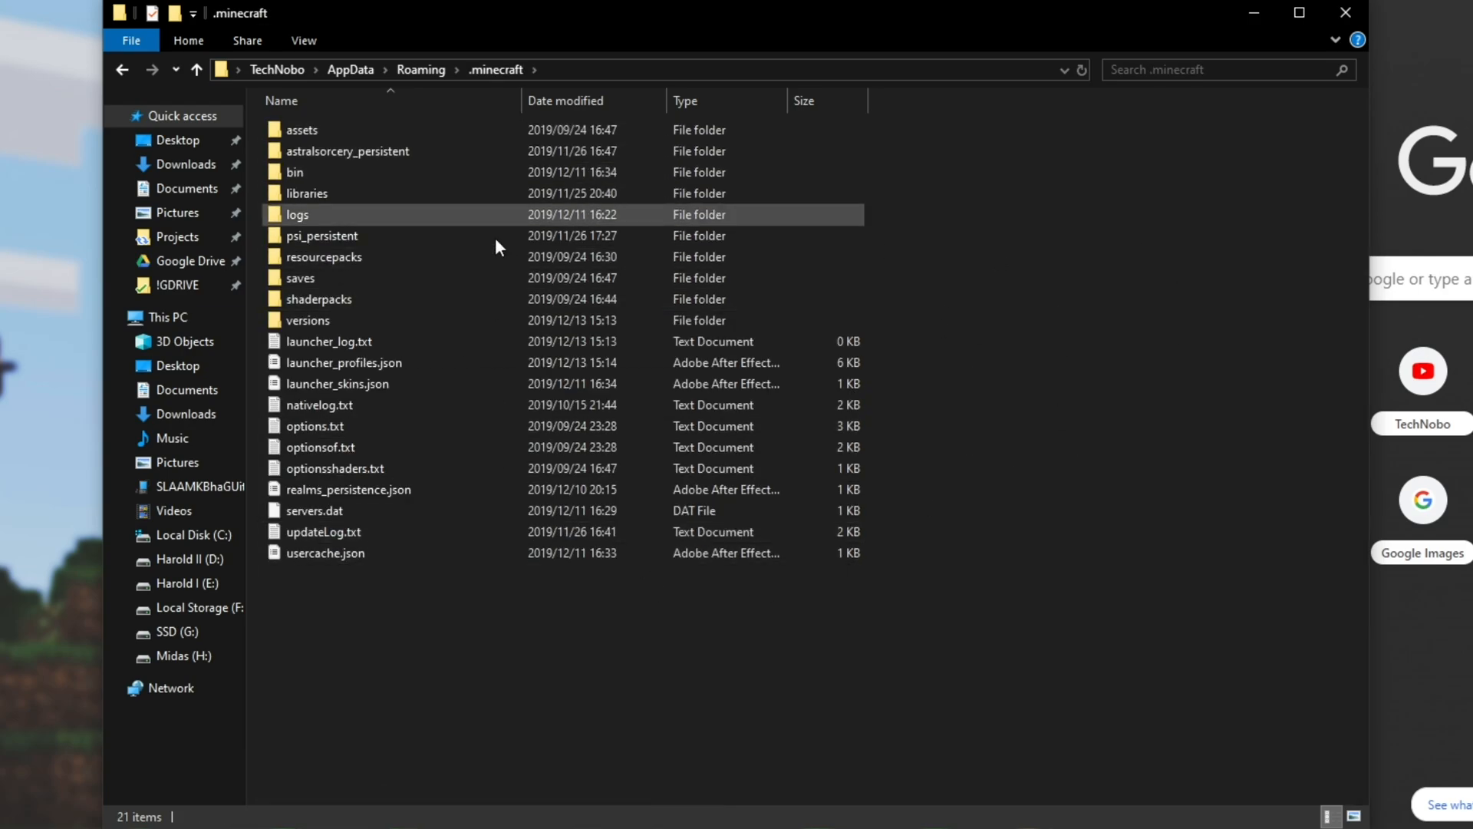
left_click(1045, 542)
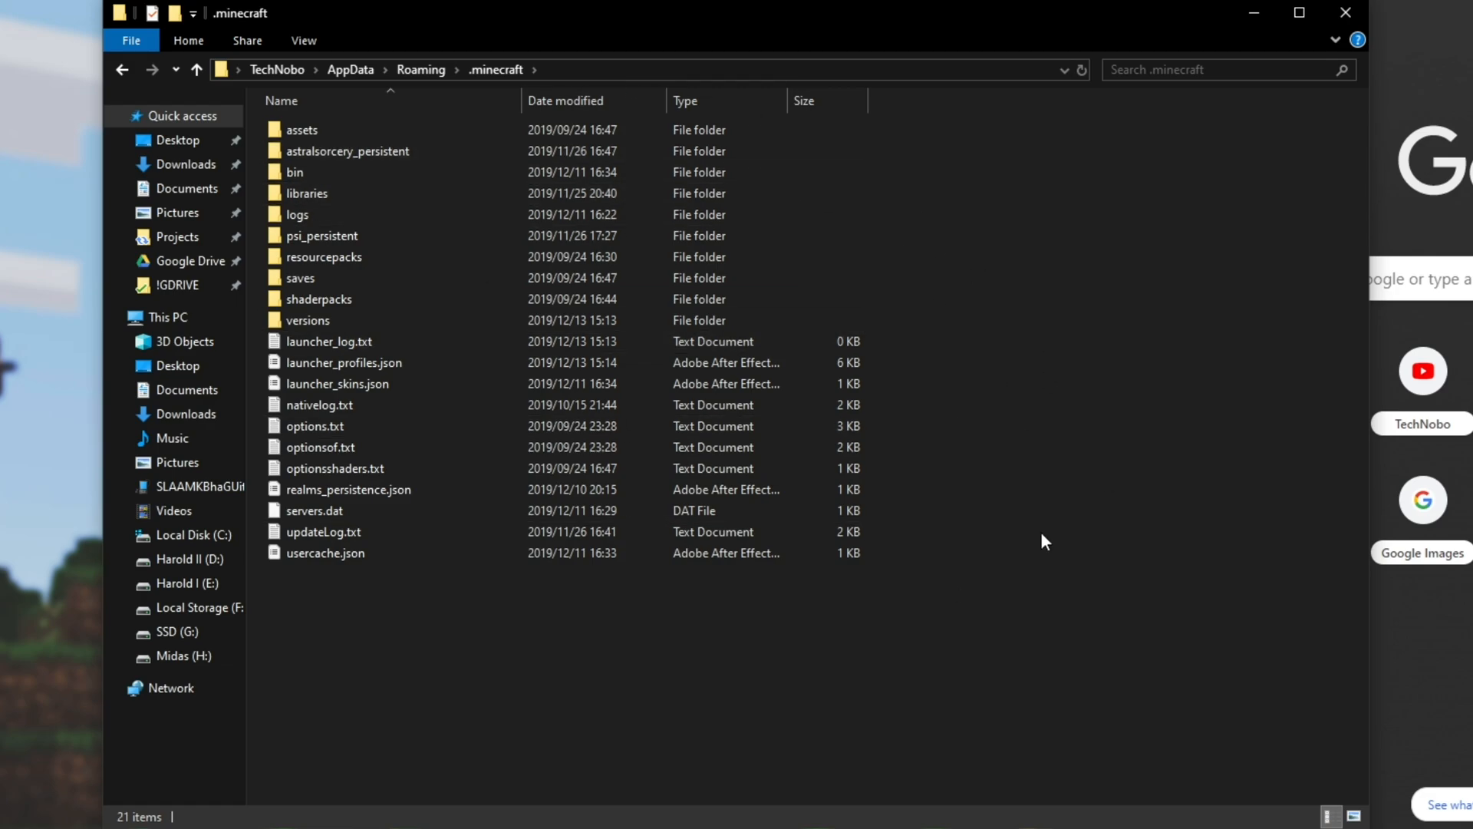
left_click(296, 215)
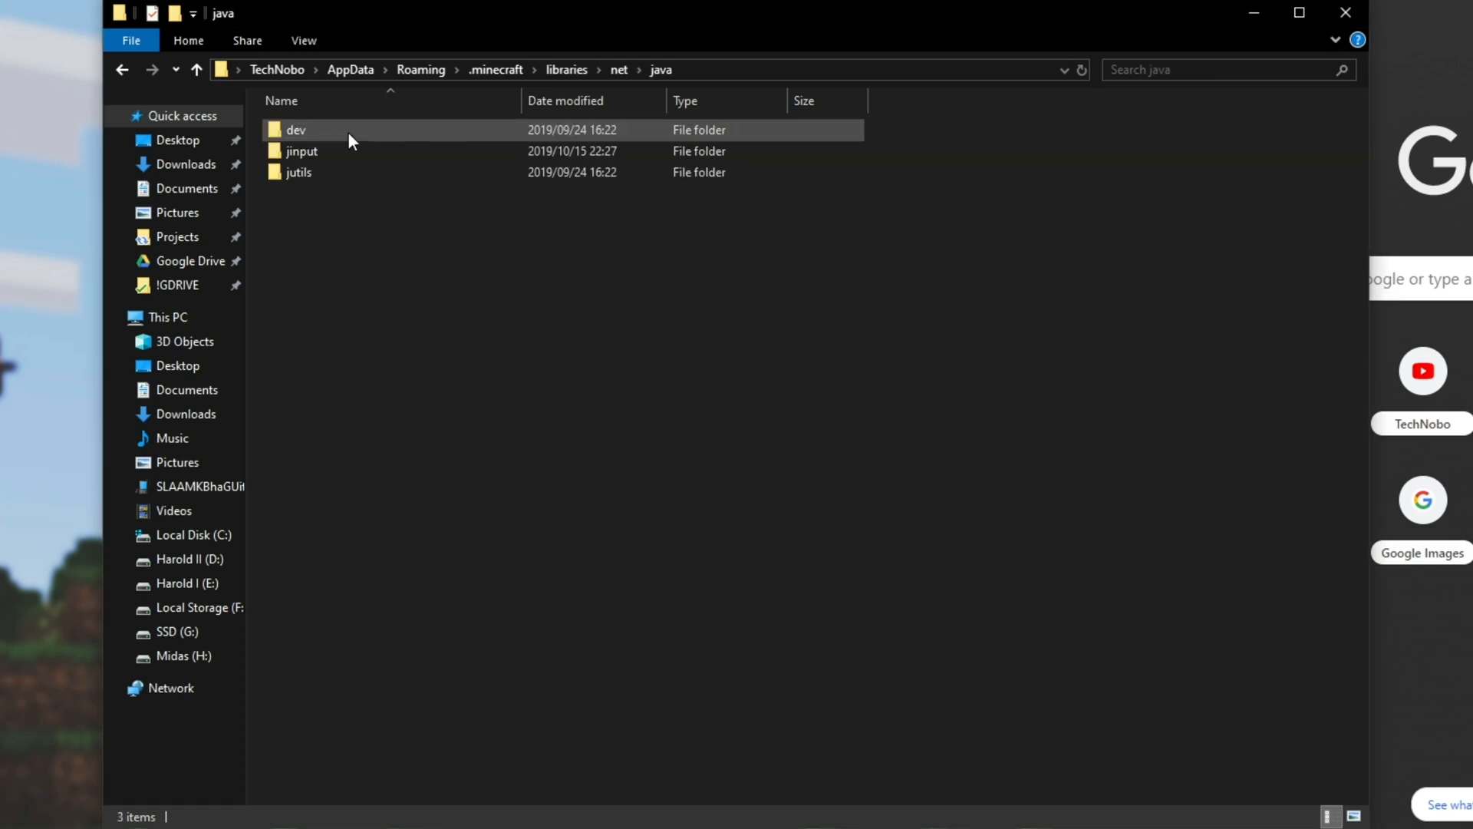
Step: Continue through dev > jna > jna down to the 4.4.0 folder holding jna-4.4.0.jar
double_click(296, 129)
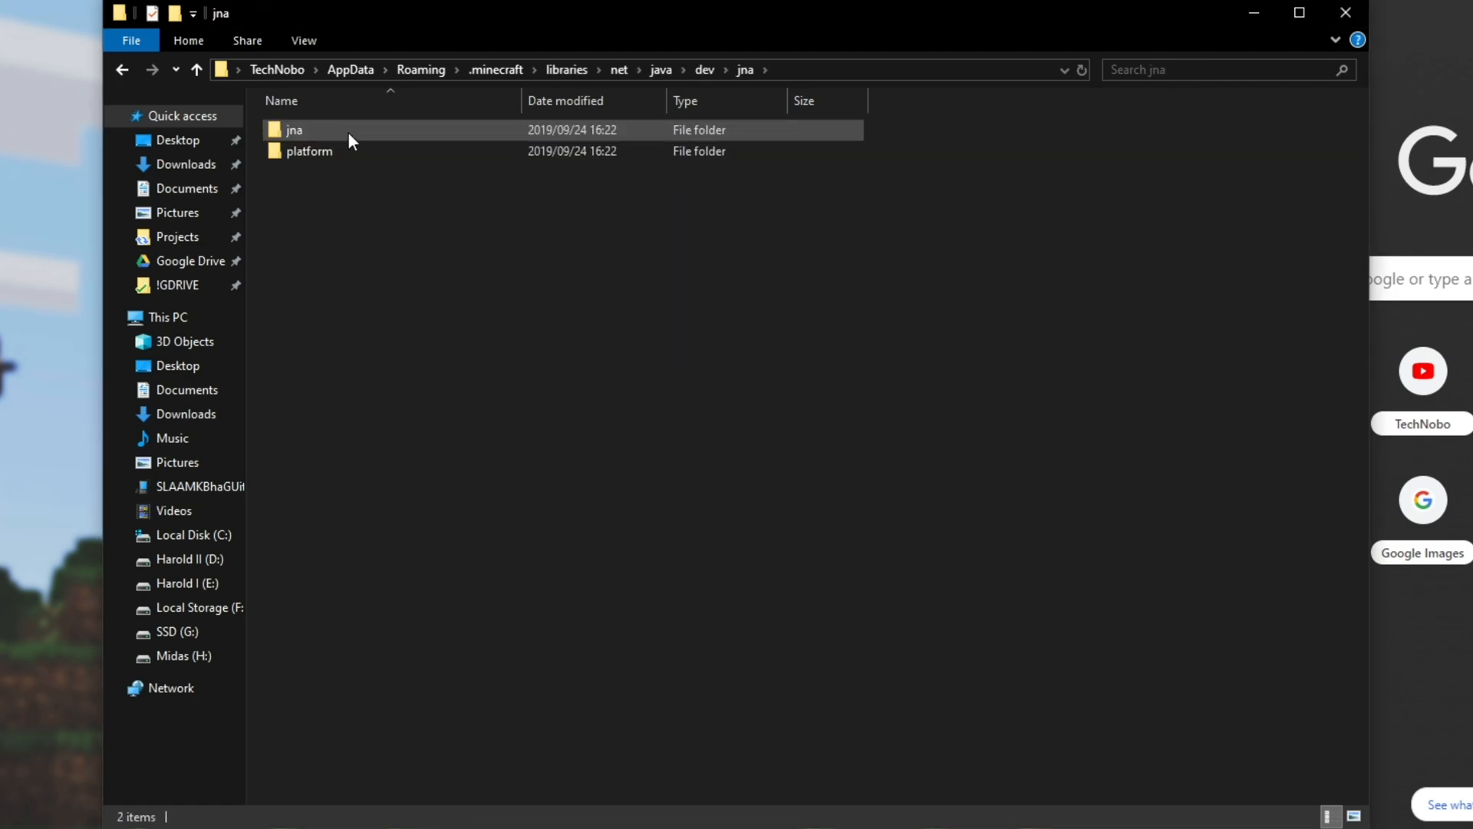
double_click(295, 128)
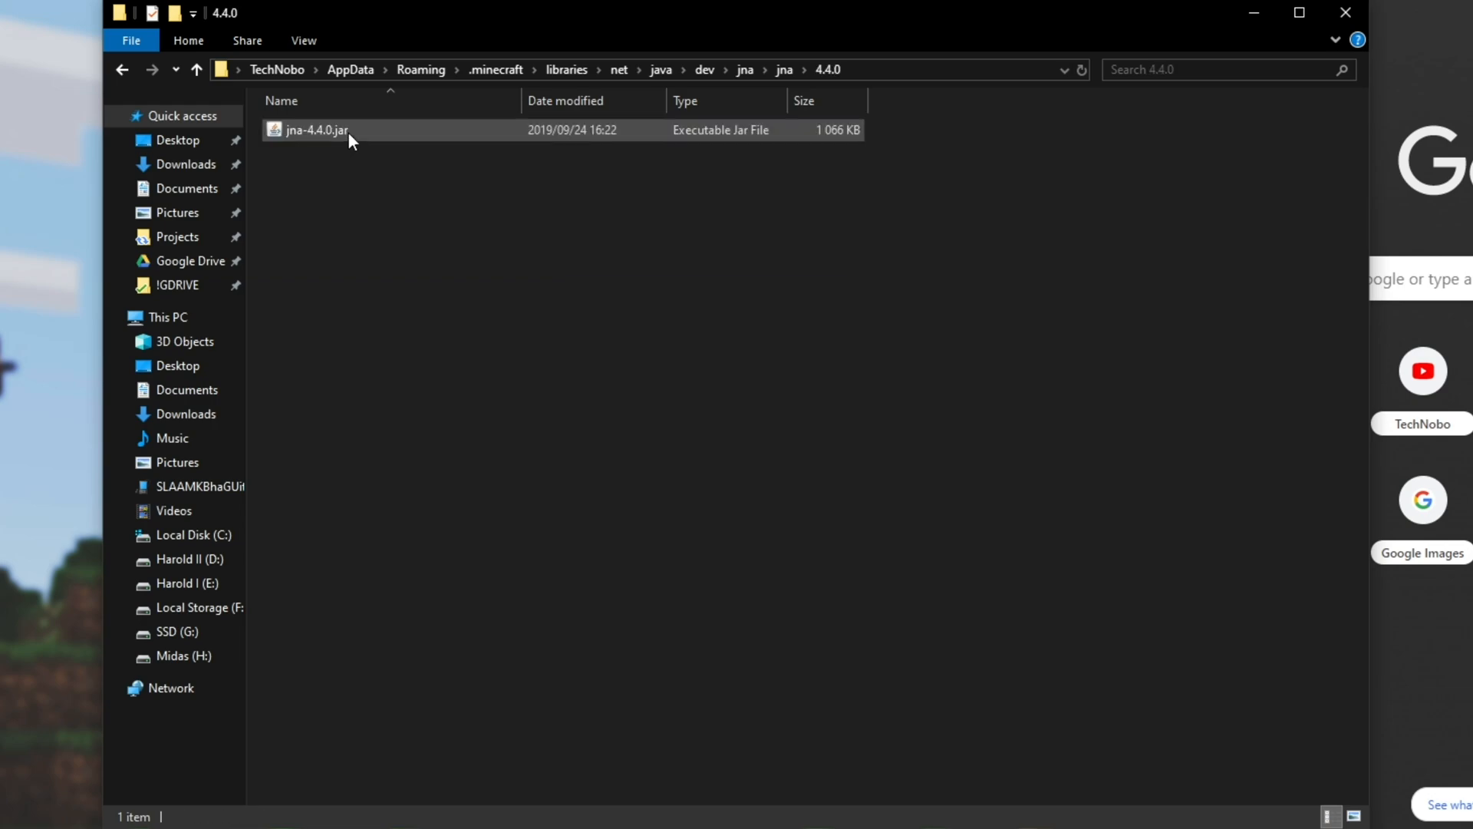
Step: Replace the existing jna-4.4.0.jar in the 4.4.0 folder with the downloaded copy
left_click(593, 245)
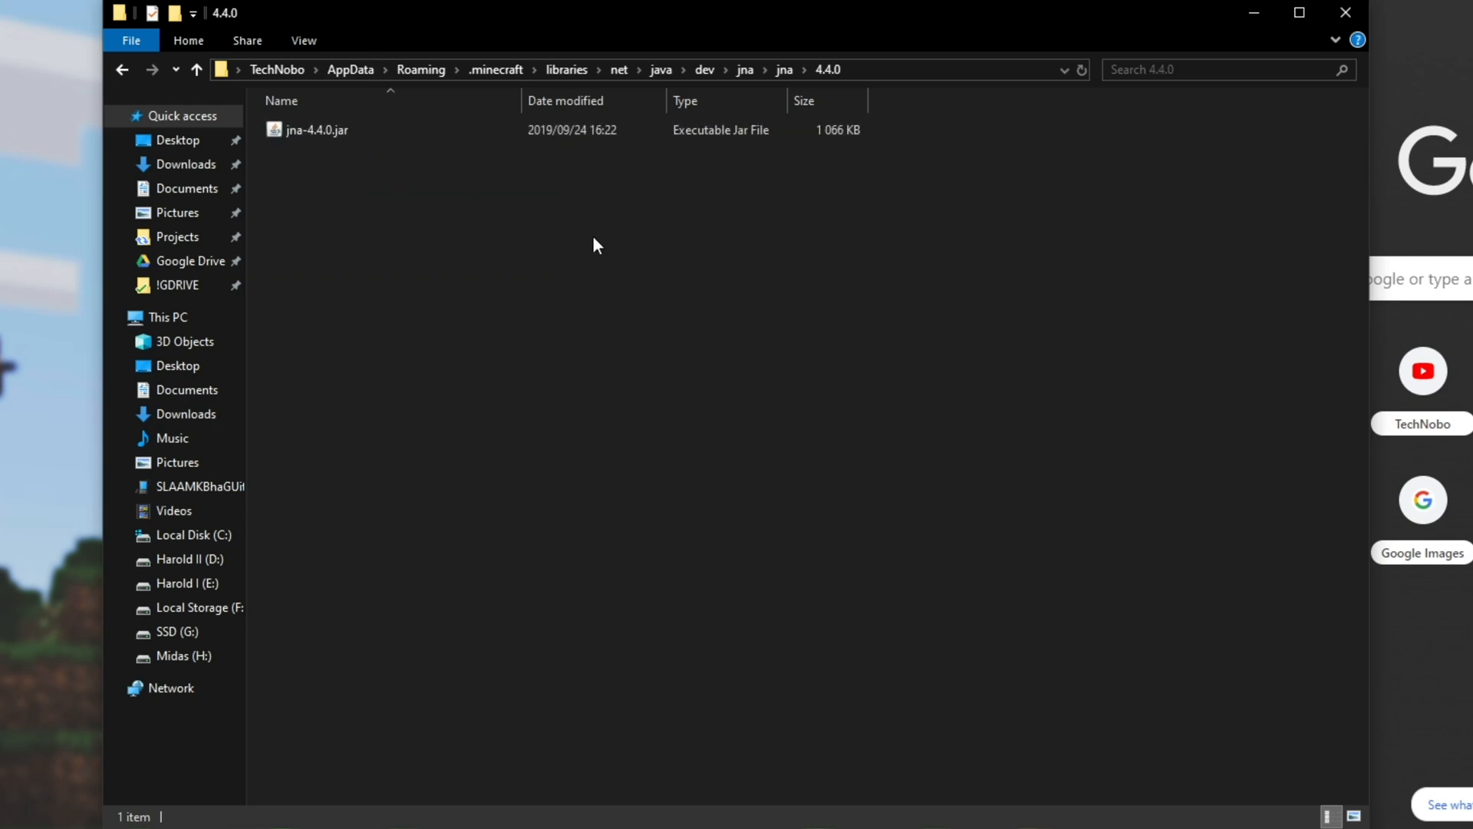
mouse_move(558, 226)
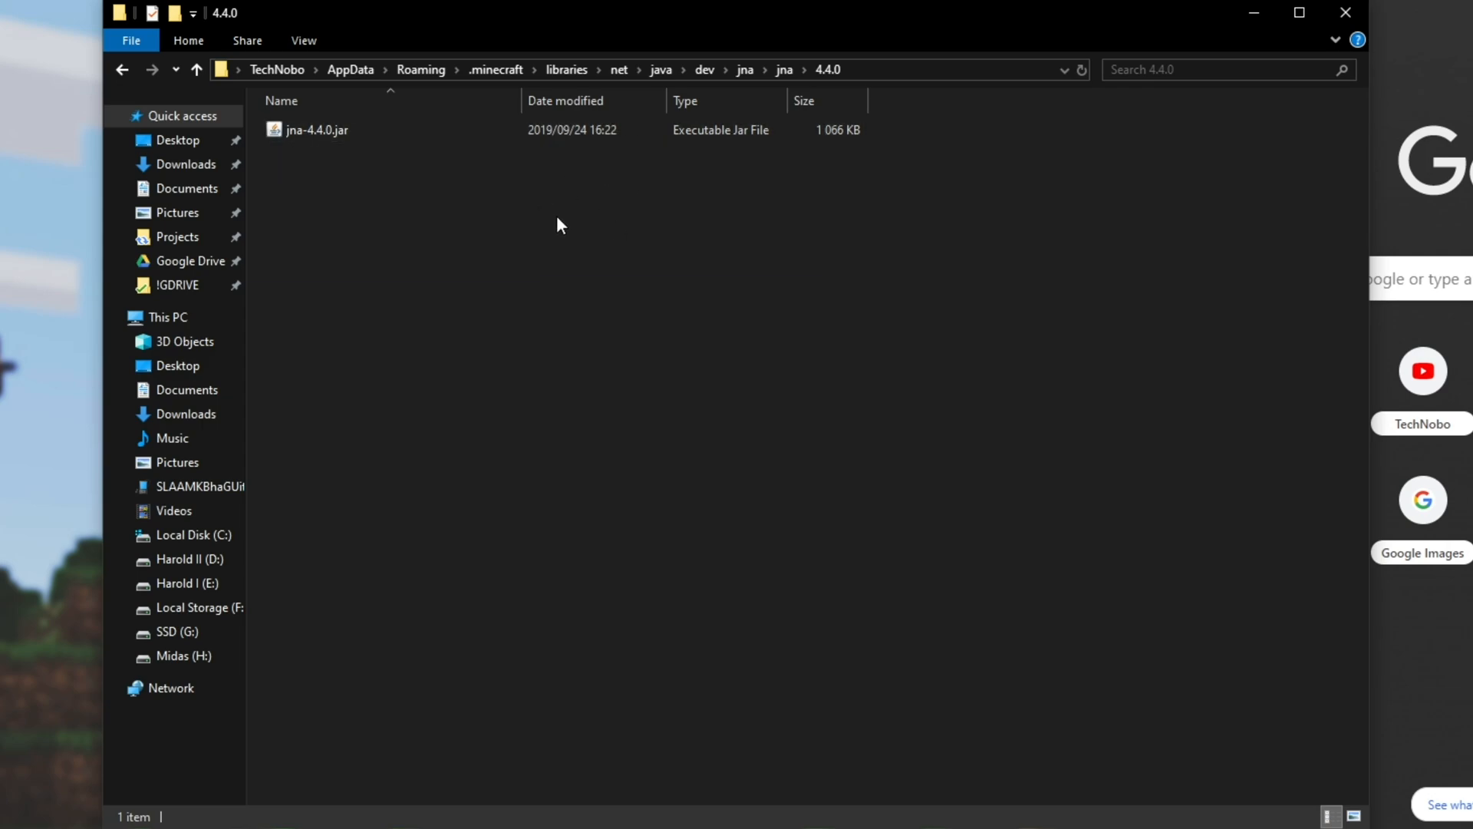
mouse_move(643, 229)
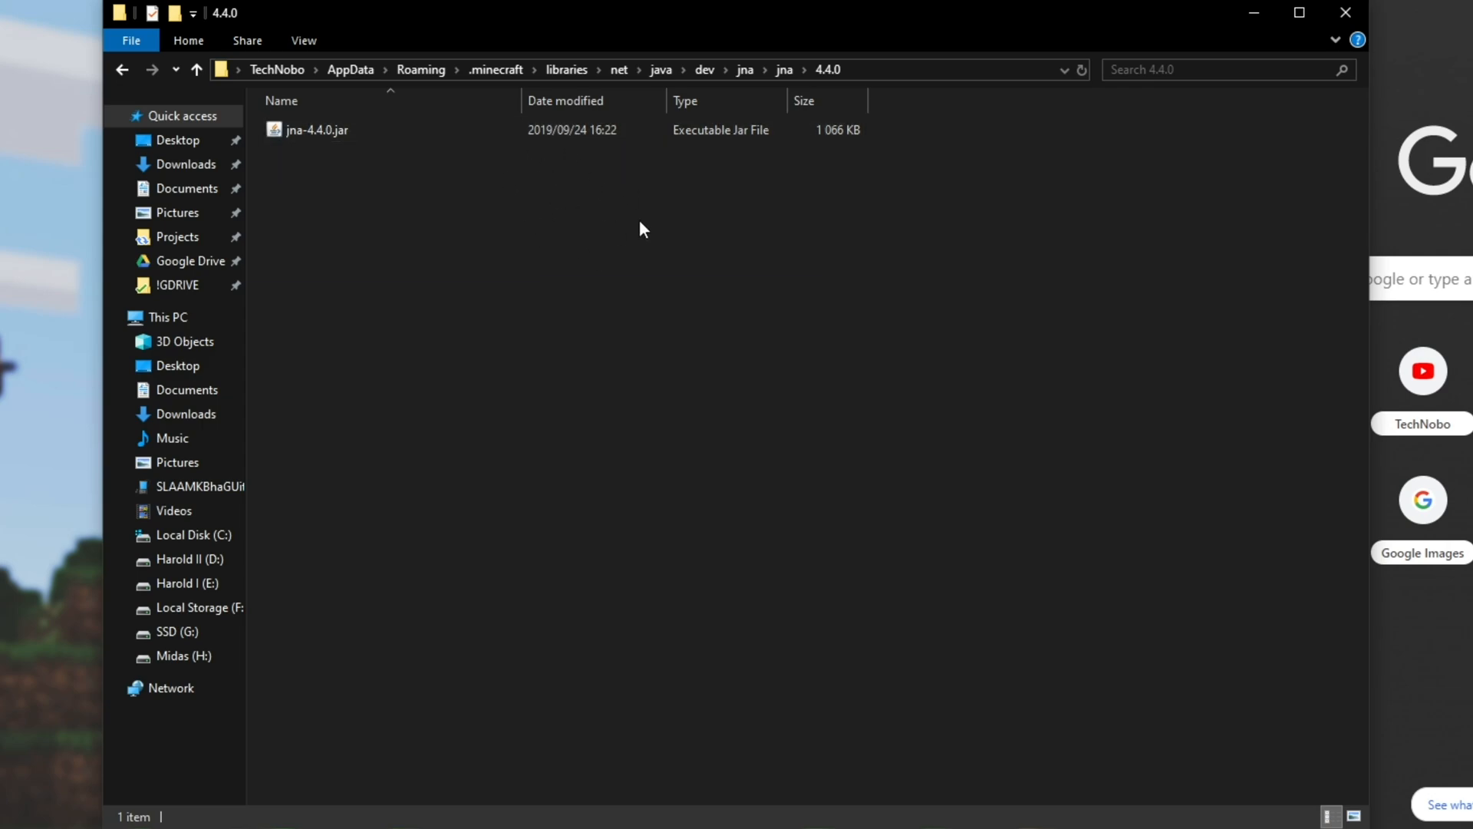
mouse_move(788, 69)
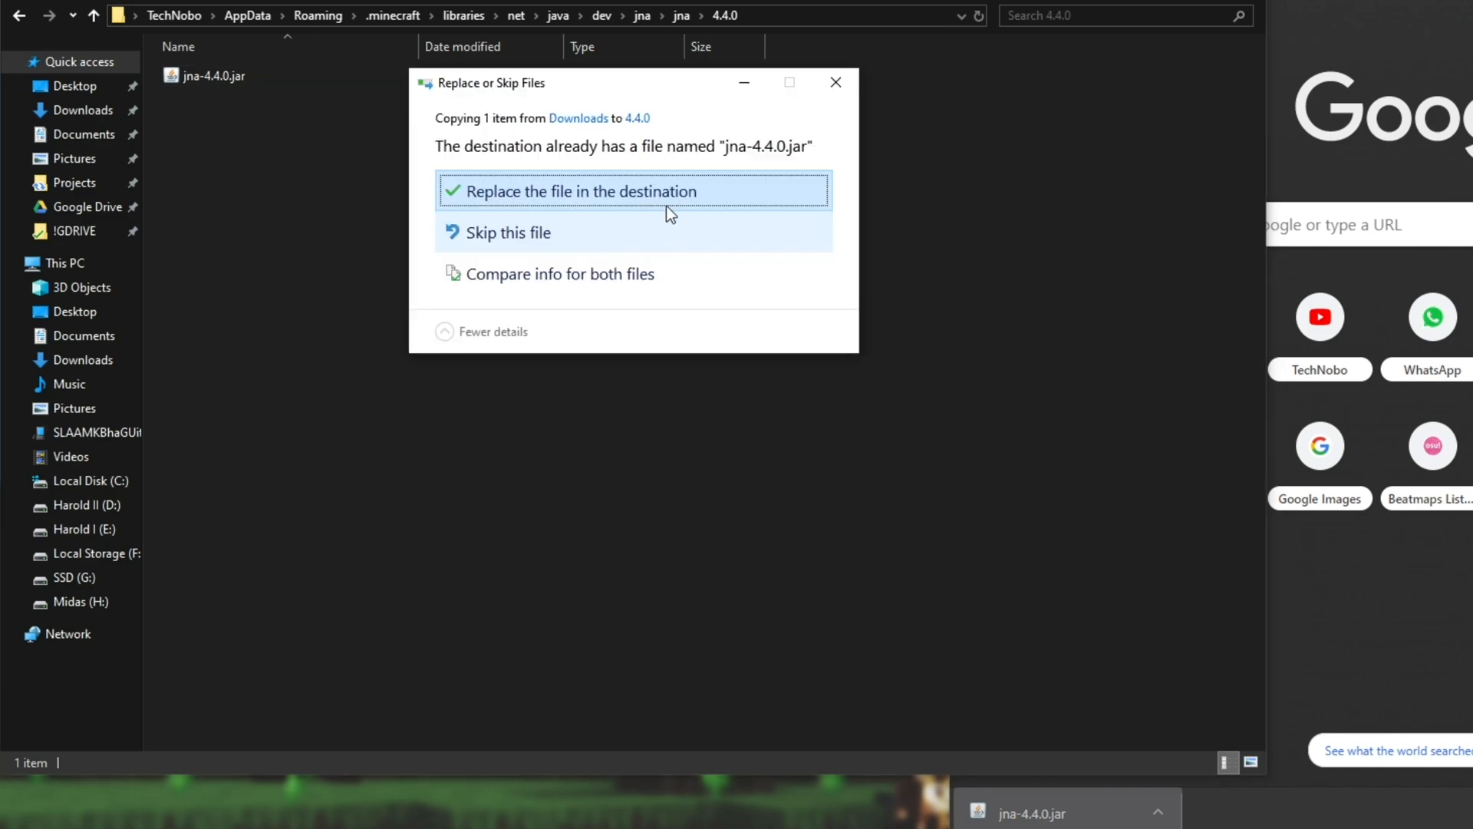
left_click(581, 191)
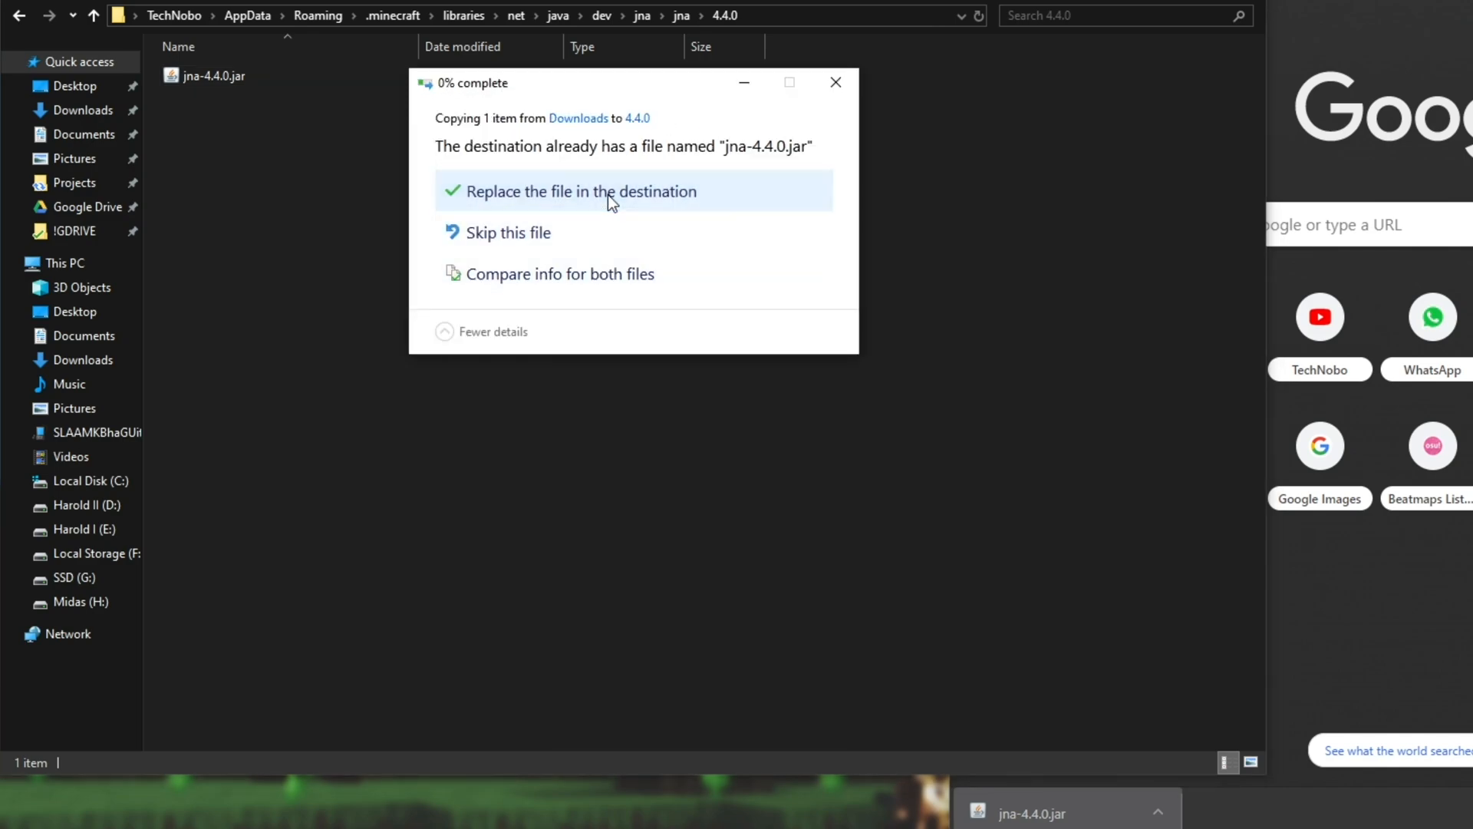
Step: Return to the Minecraft Launcher and start 1.15 again so it begins downloading
left_click(580, 190)
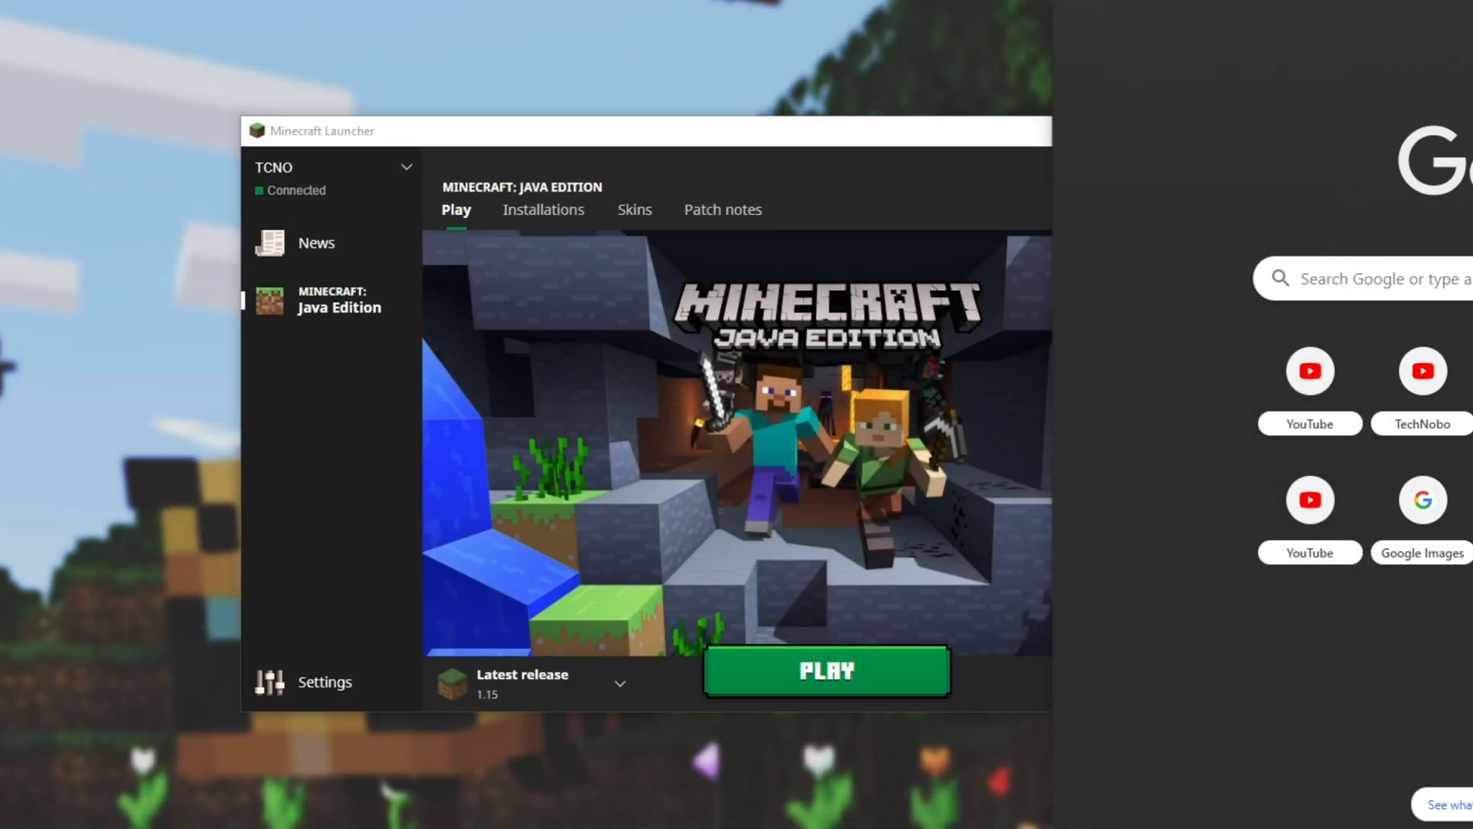
left_click(826, 671)
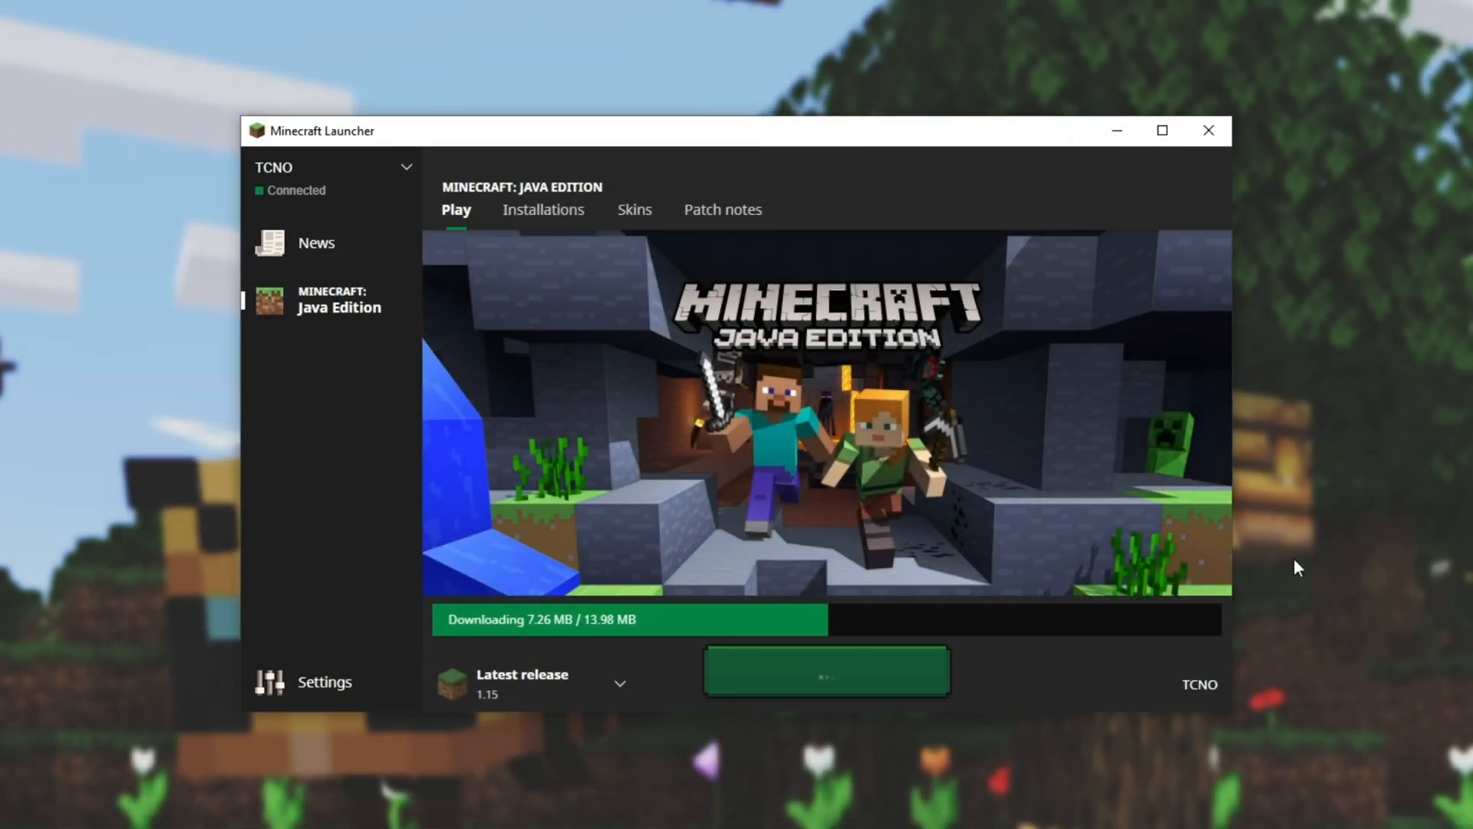